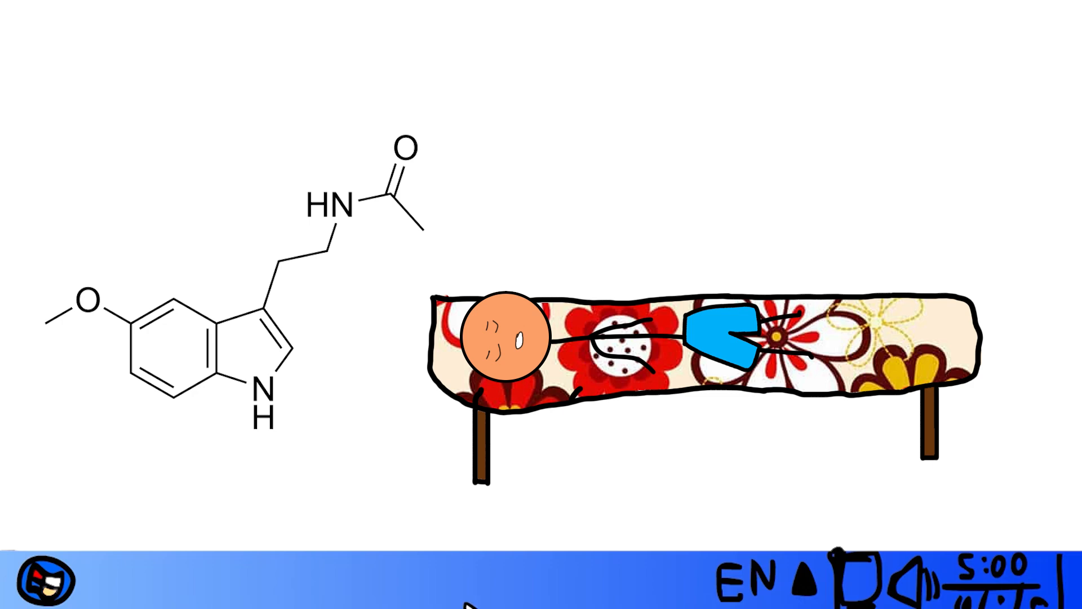
Bring up the hand-drawn Start menu from the taskbar's left end
click(44, 586)
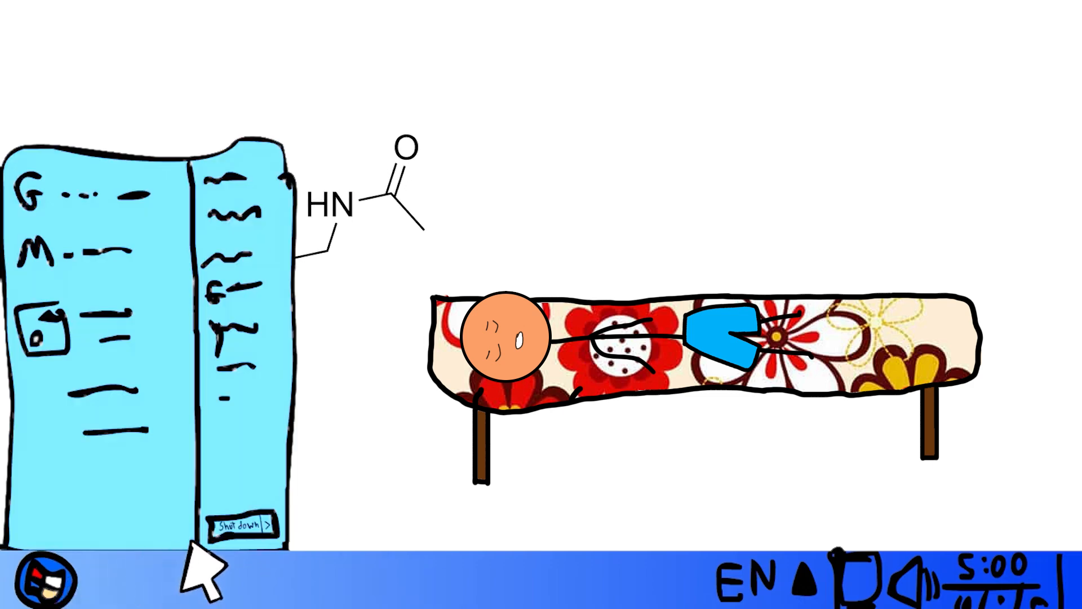